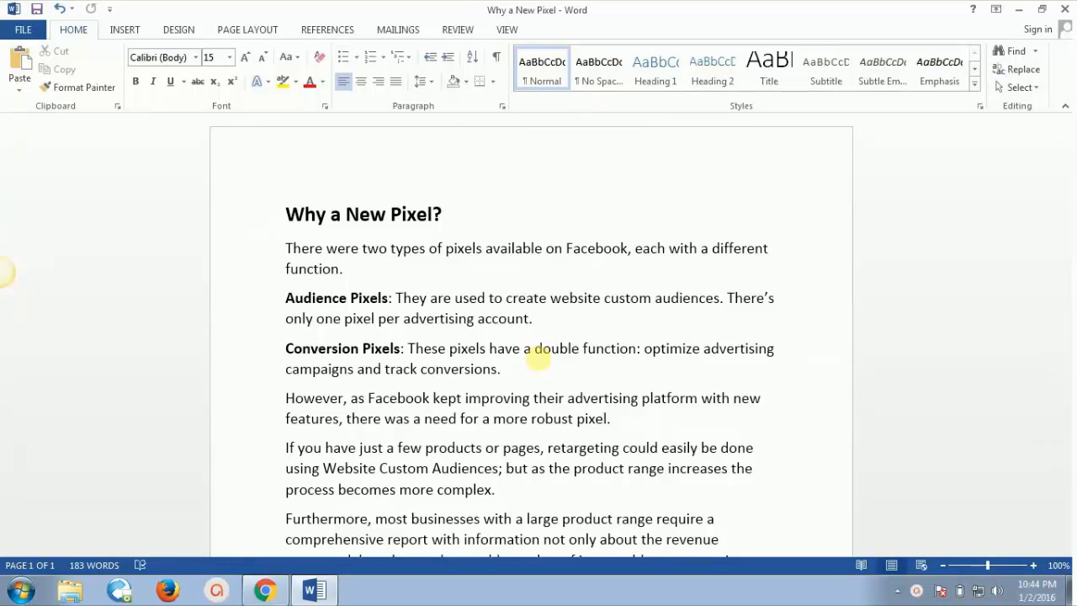
# Place the cursor at the end of the intro sentence before Audience Pixels.
pyautogui.click(342, 269)
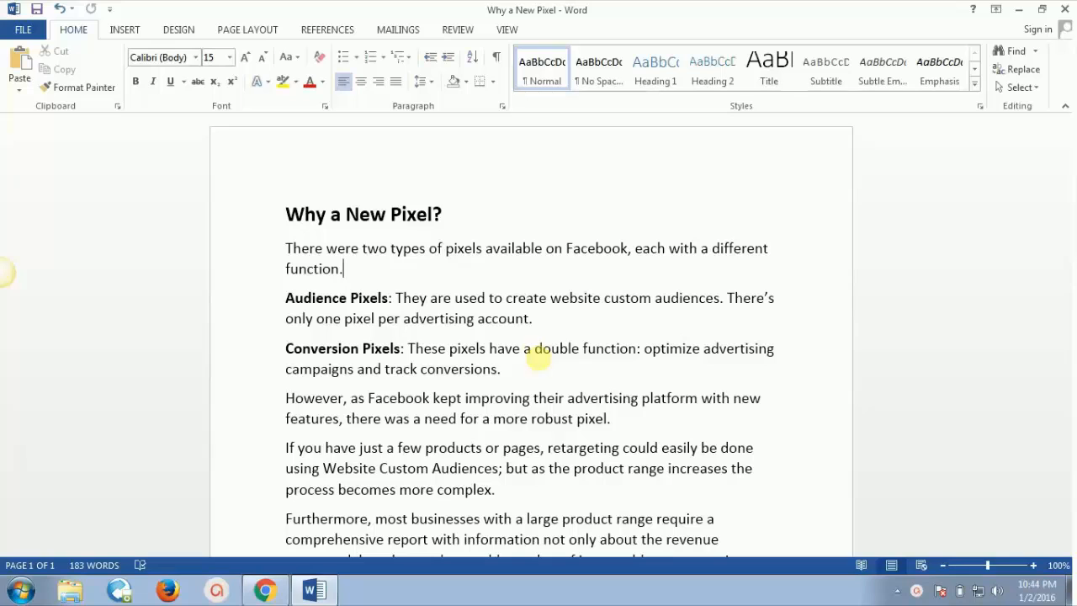
pyautogui.moveTo(387, 256)
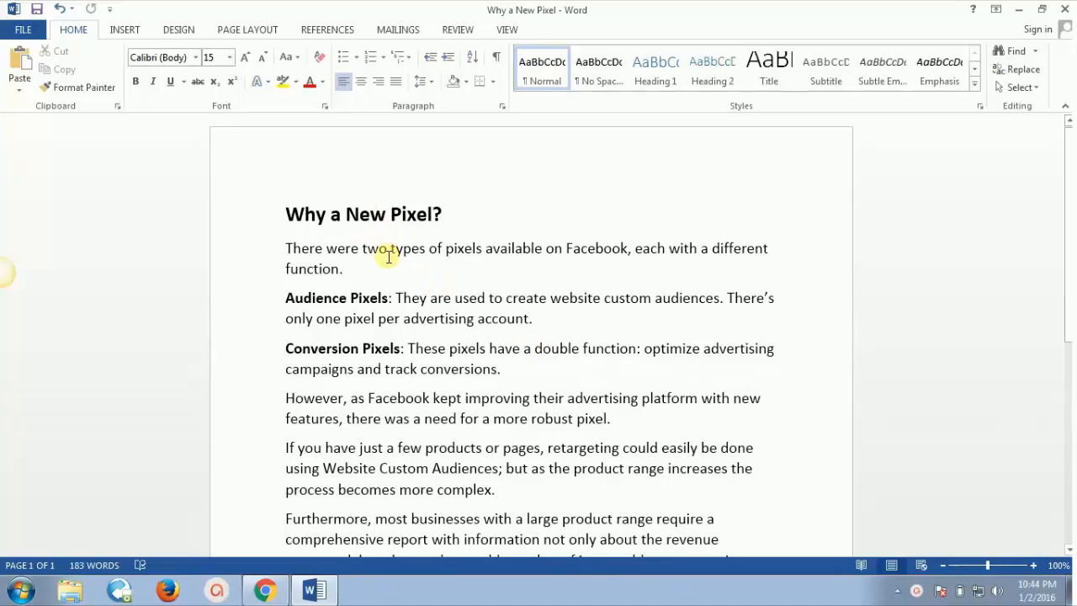
pyautogui.moveTo(497, 255)
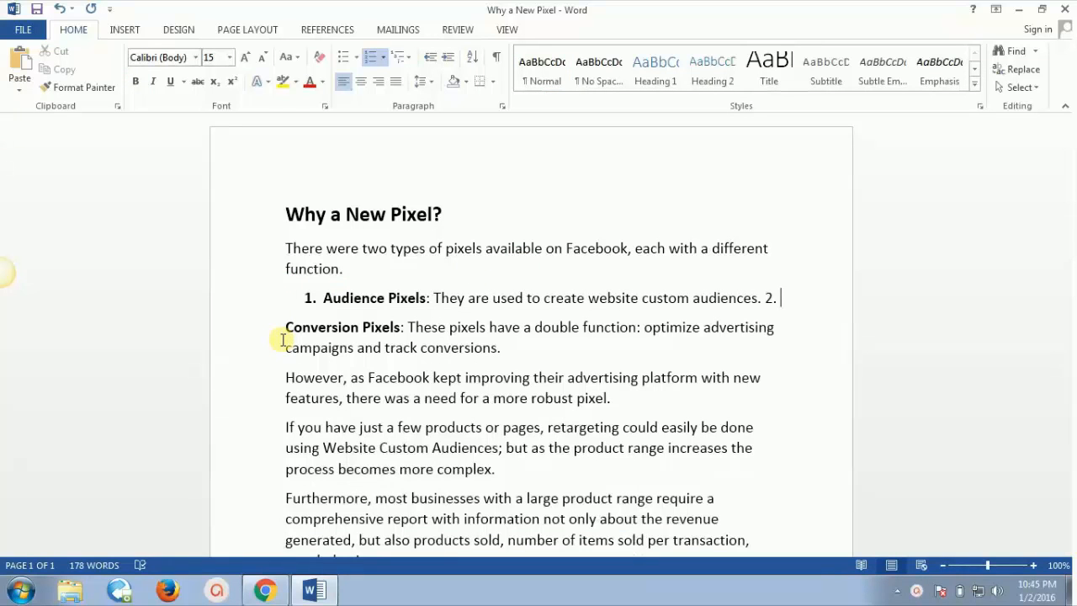
# Remove the stray '2.' and join Conversion Pixels to the list as item 2.
pyautogui.press('backspace')
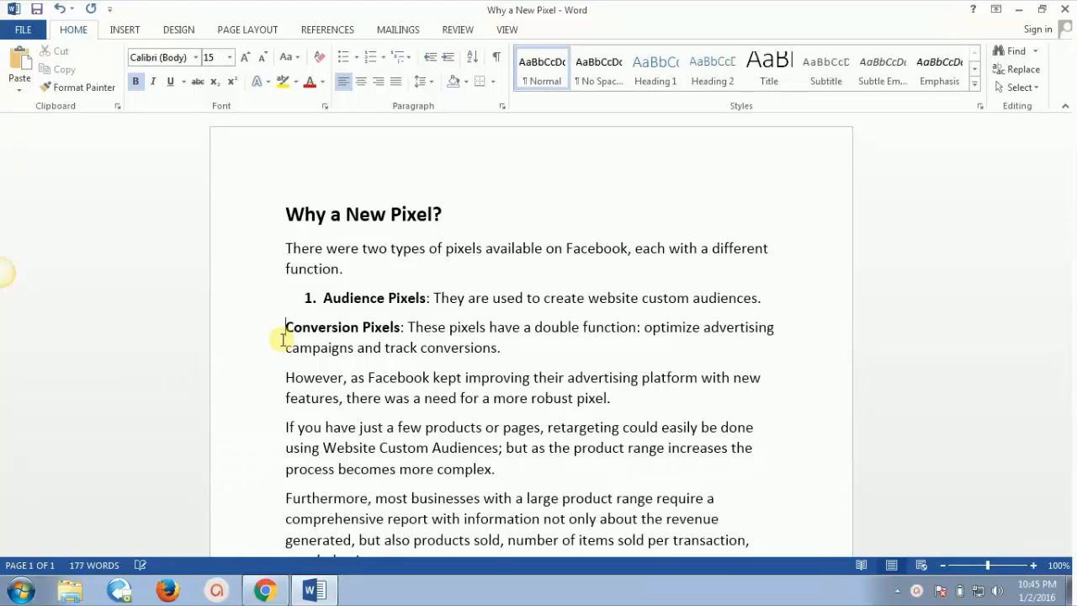
pyautogui.click(370, 57)
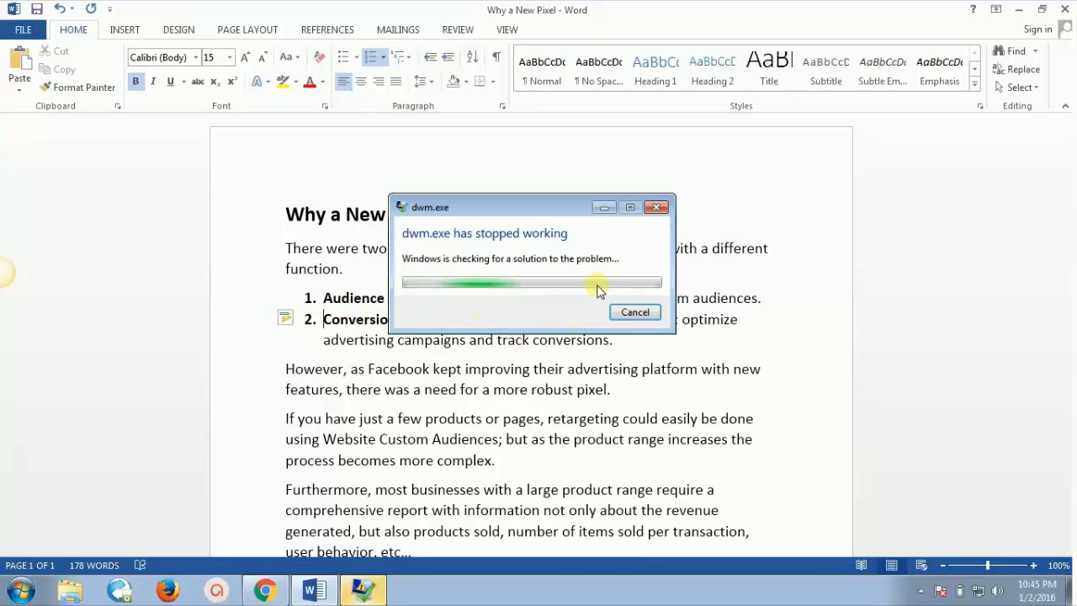
pyautogui.click(634, 311)
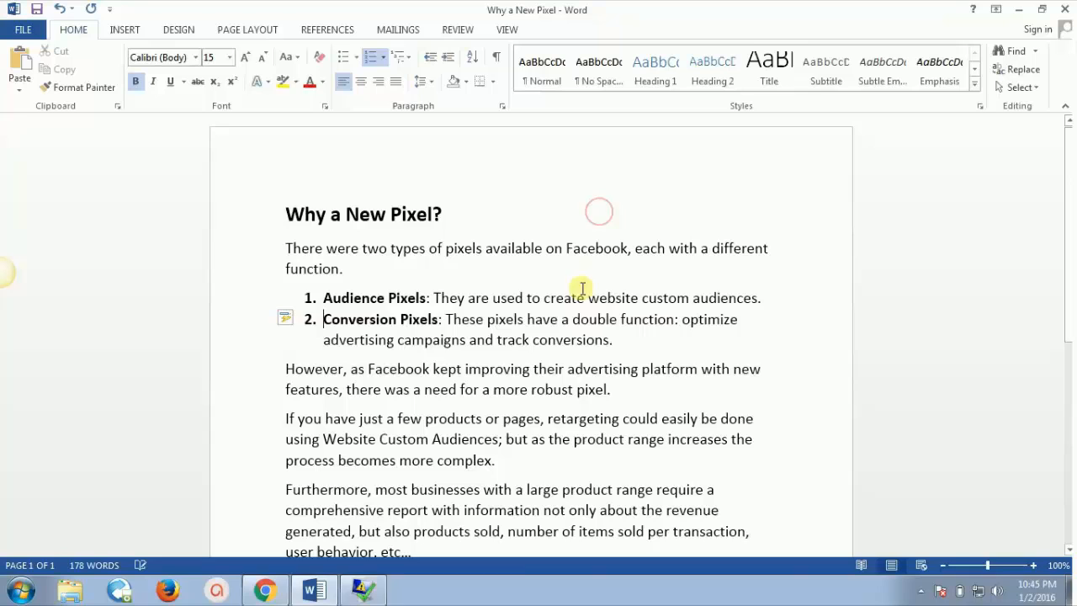
pyautogui.doubleClick(569, 340)
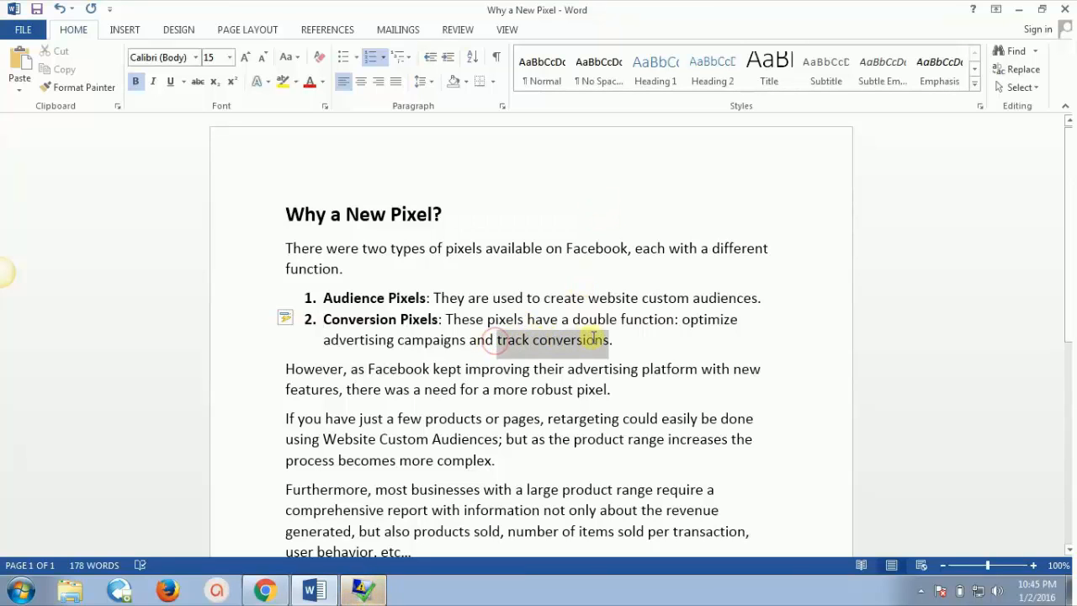
pyautogui.doubleClick(559, 339)
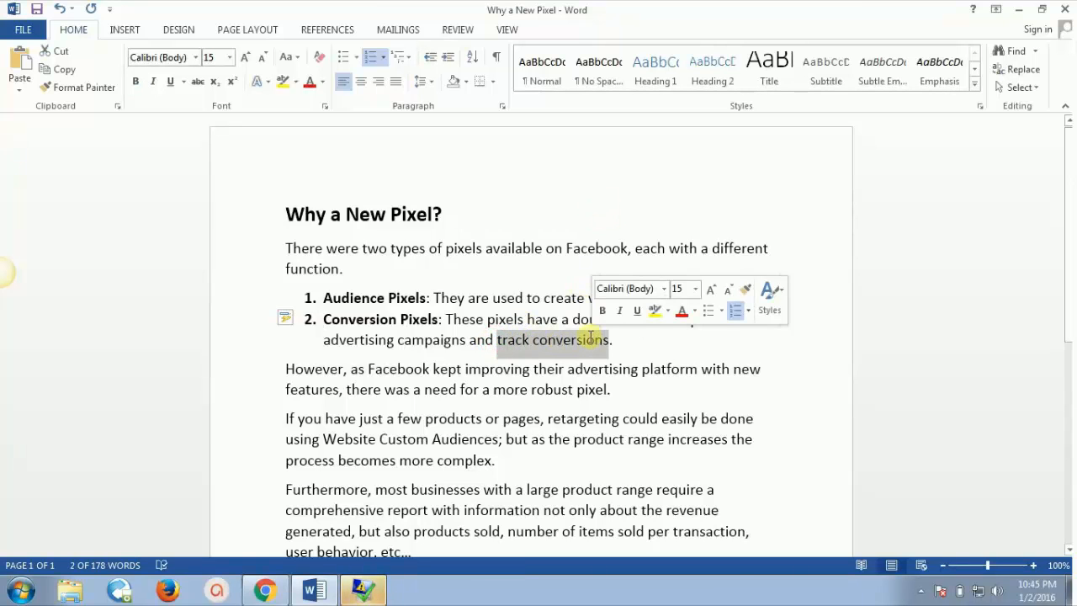
pyautogui.click(547, 340)
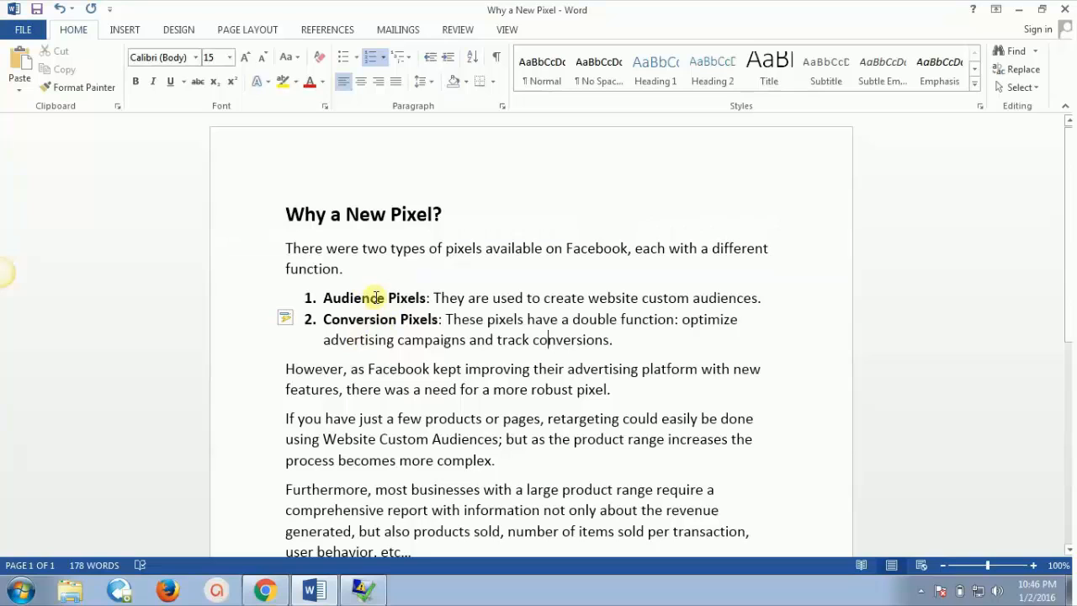
pyautogui.moveTo(378, 326)
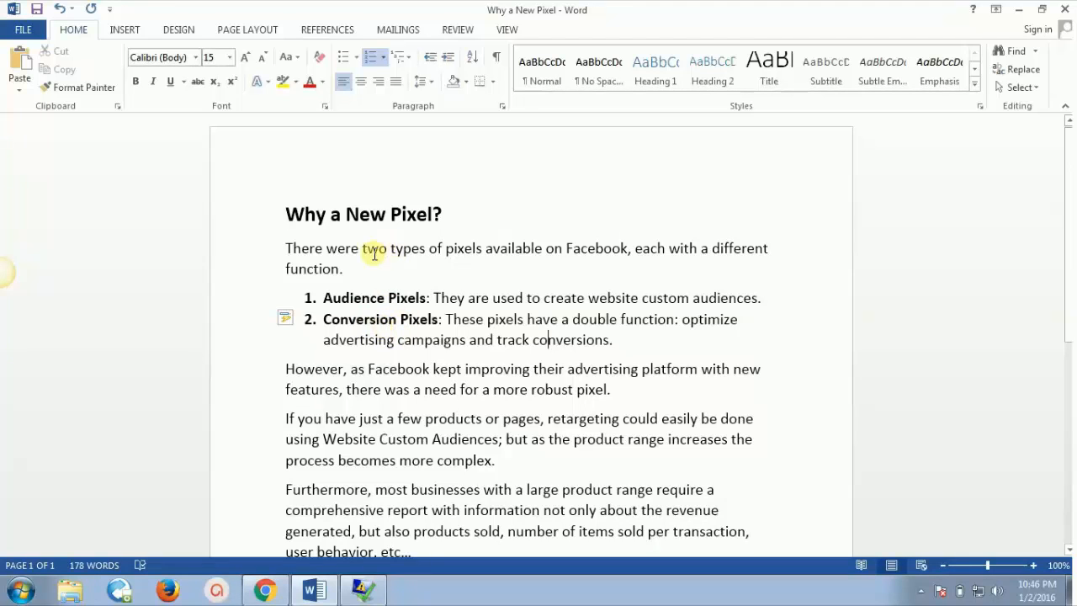
pyautogui.moveTo(393, 274)
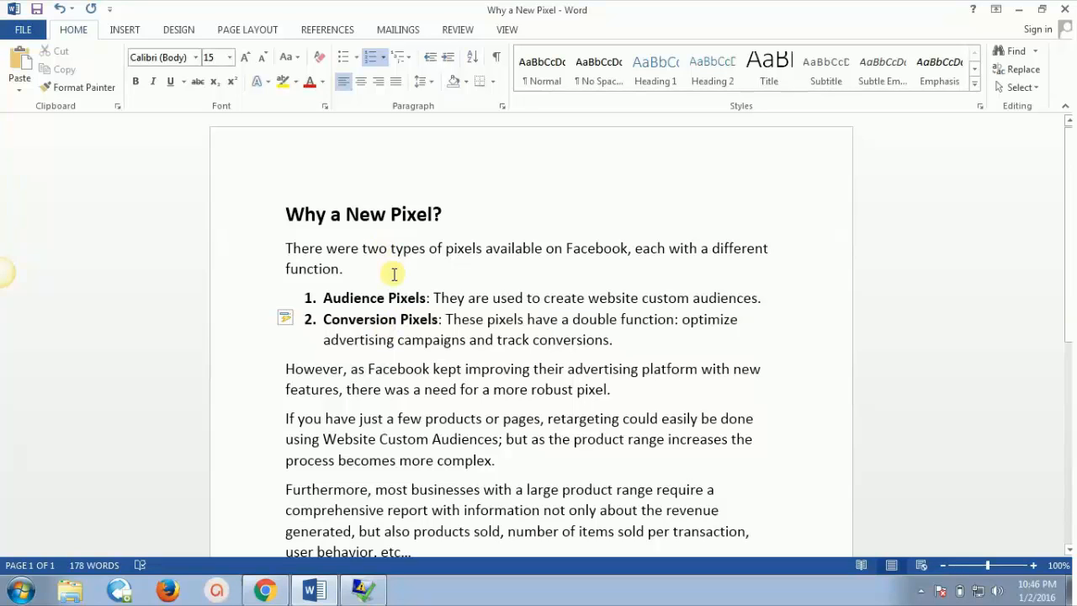
pyautogui.moveTo(393, 282)
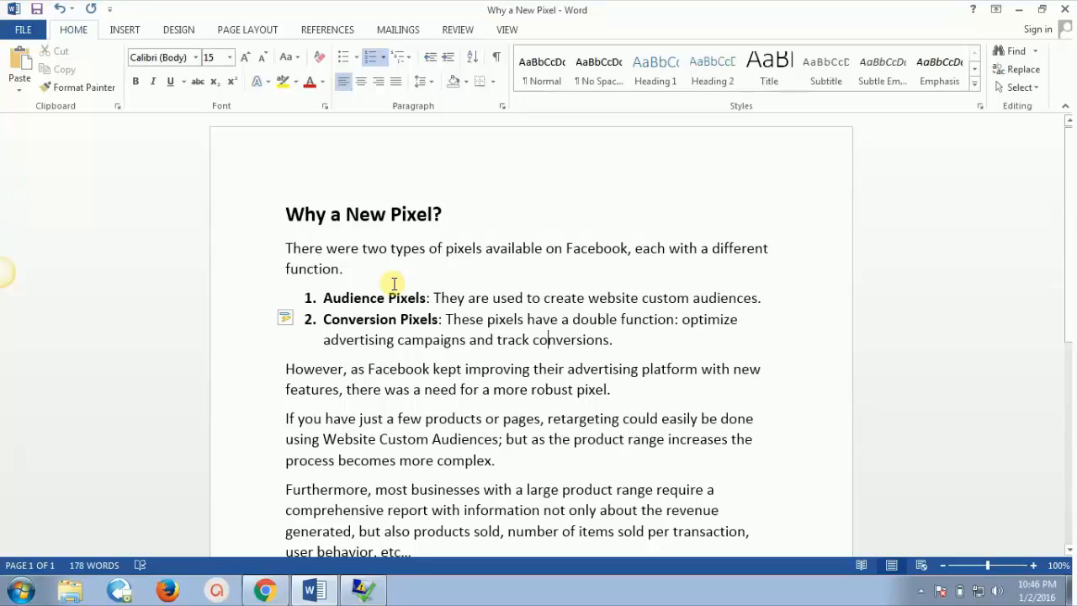
pyautogui.moveTo(383, 360)
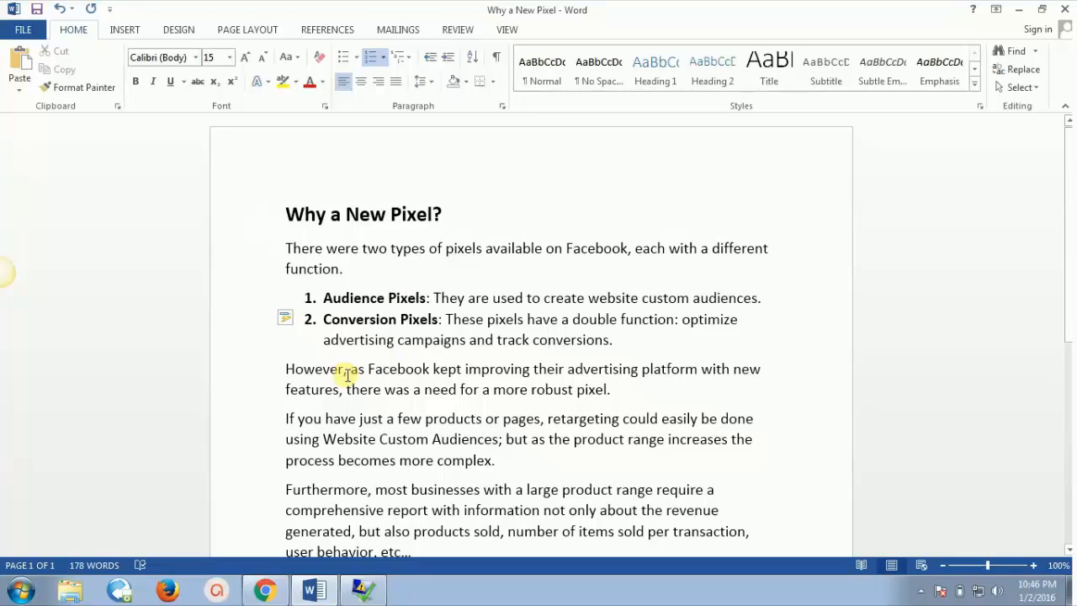
pyautogui.moveTo(579, 377)
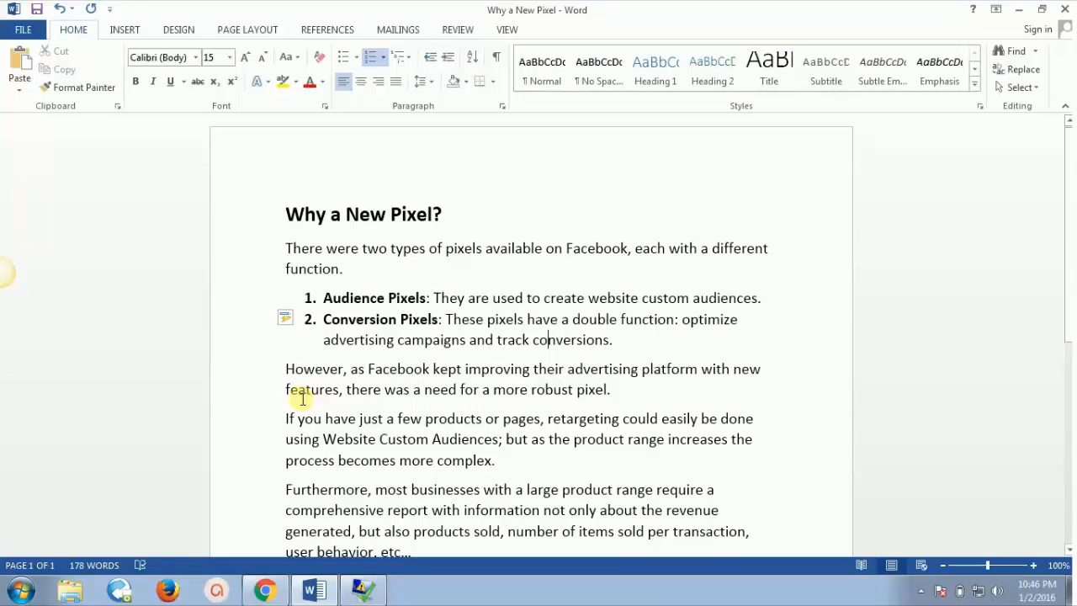
pyautogui.moveTo(296, 406)
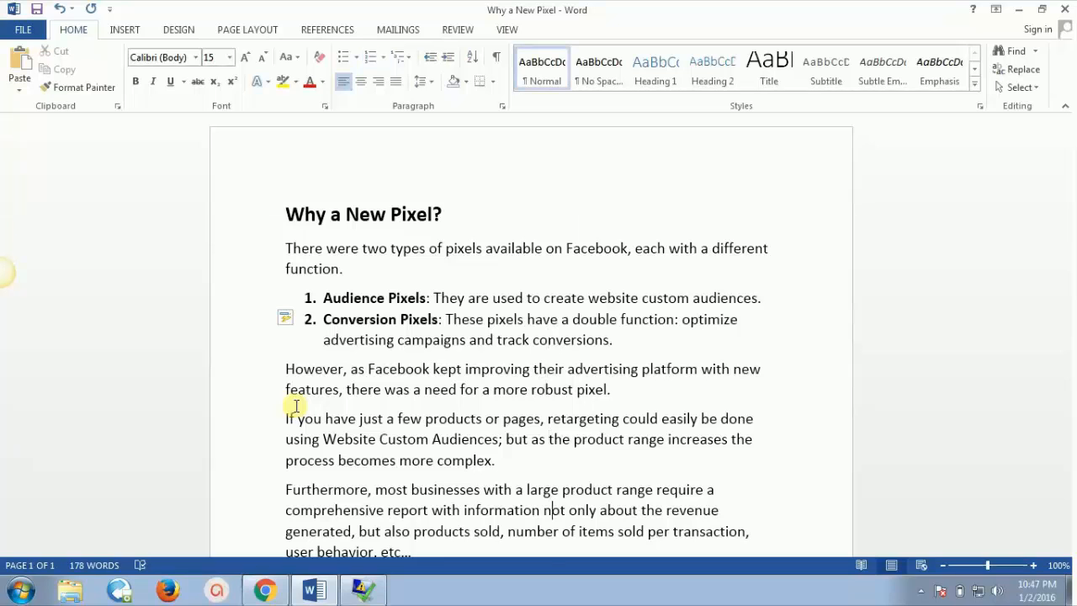
pyautogui.scroll(-3)
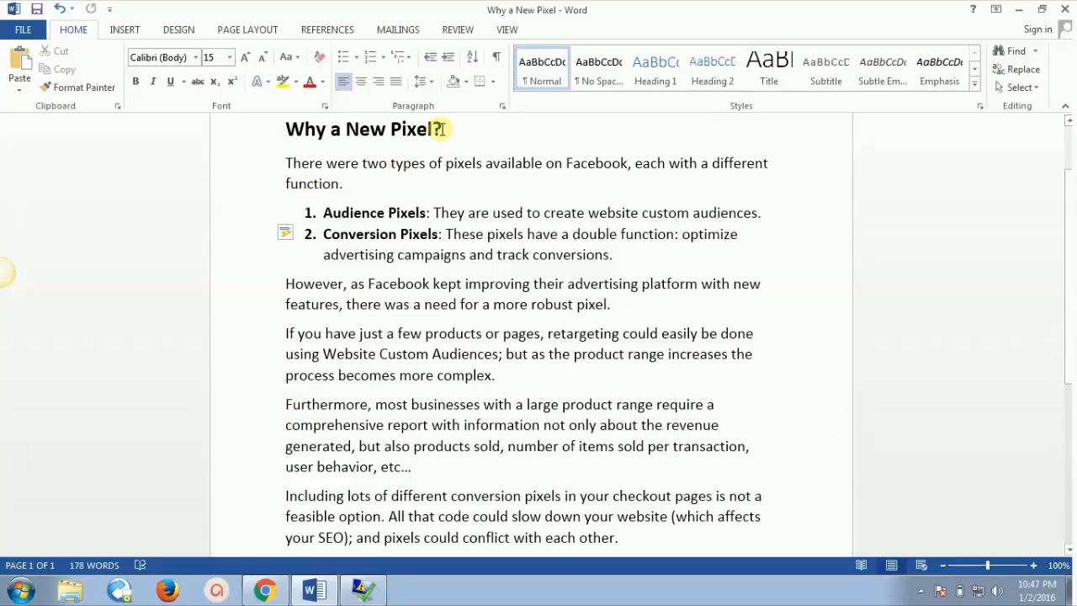
# Add the bold line 'Pixel is basically a 1x1 image.' under the title.
pyautogui.click(224, 57)
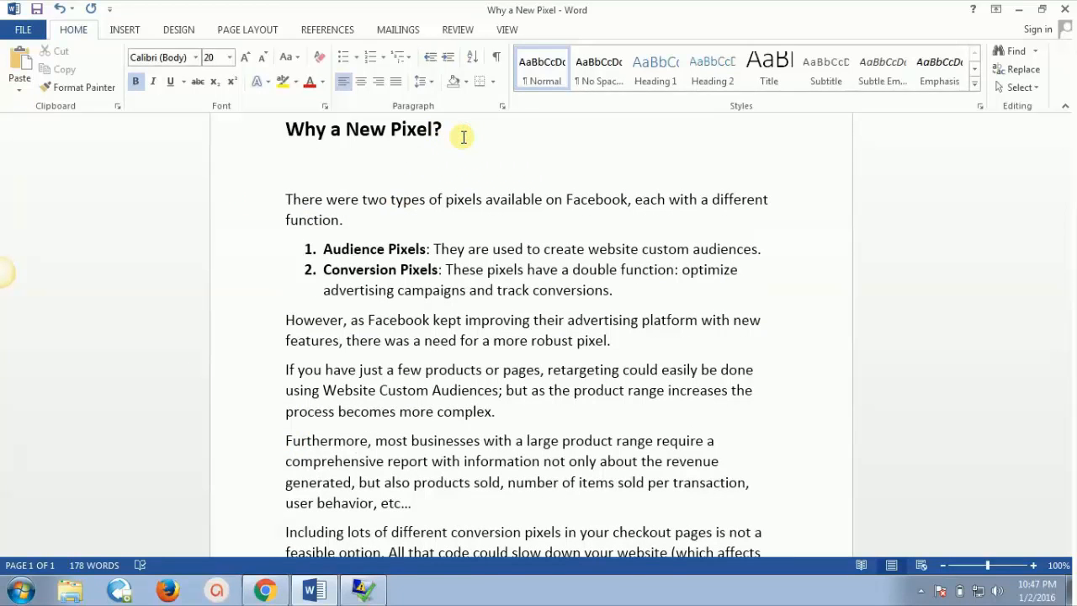
pyautogui.write('Pixel is b')
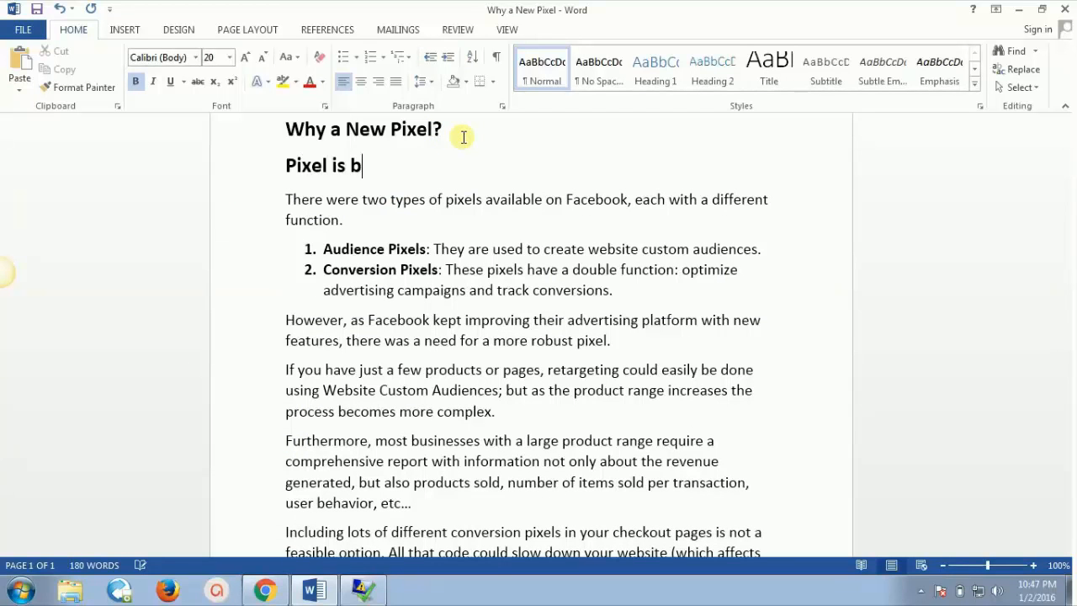
pyautogui.write('asically a')
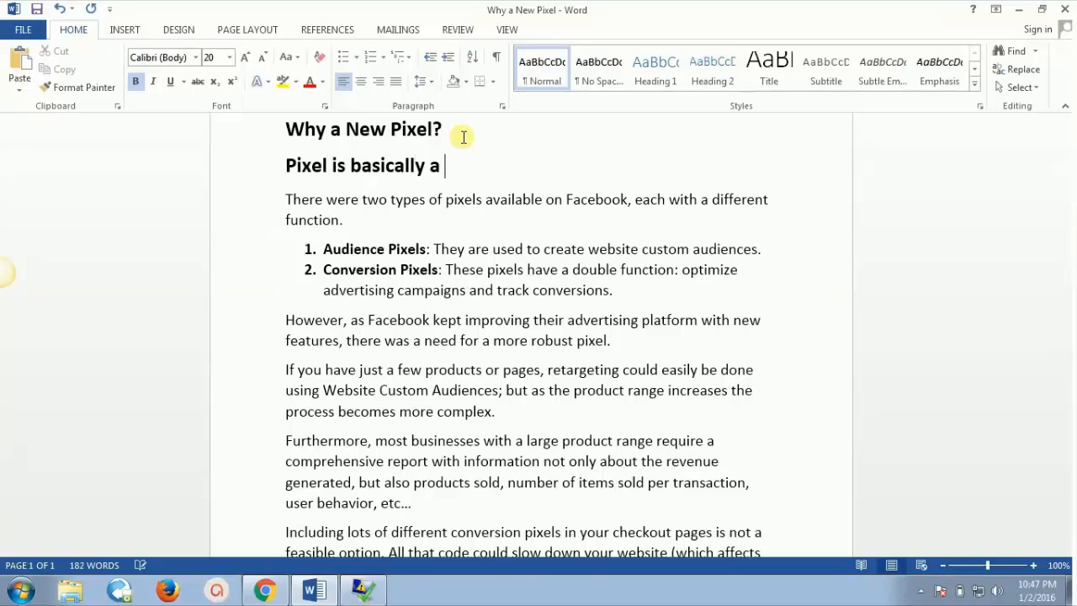
pyautogui.write('1x1 im')
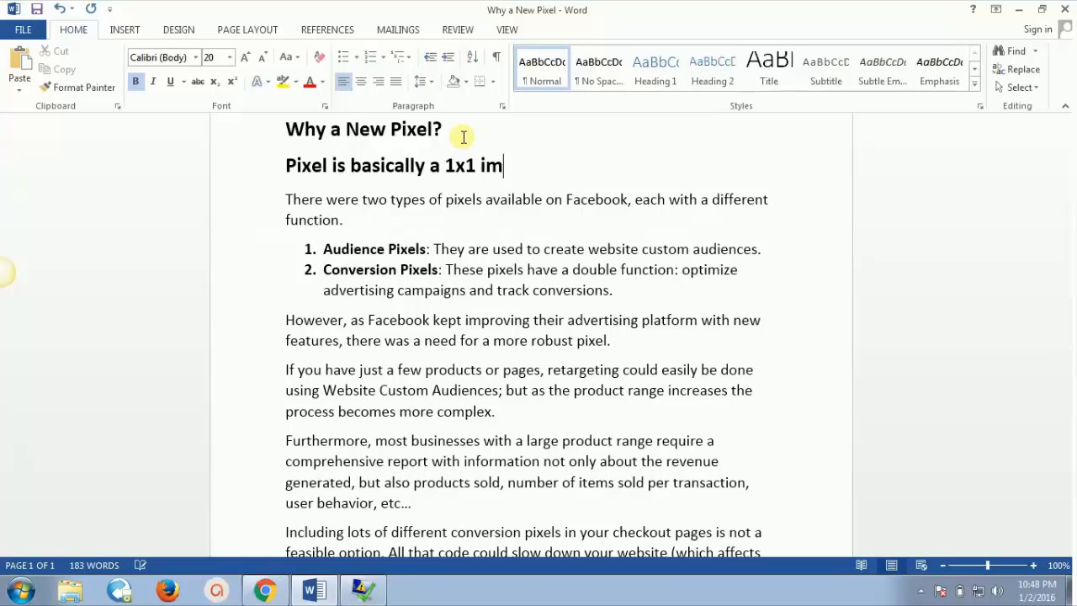
pyautogui.write('age.')
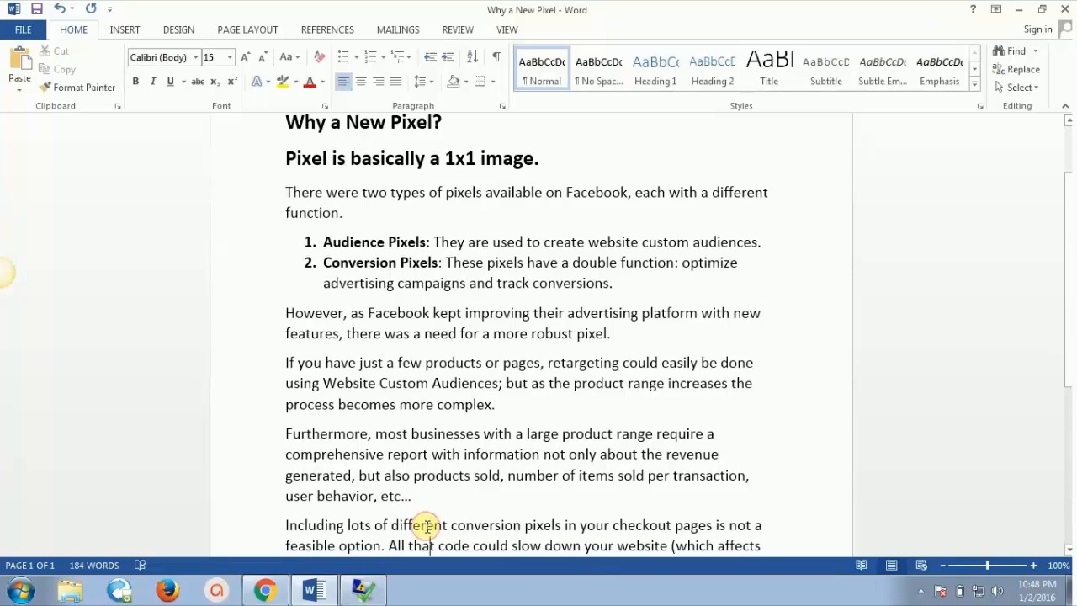
pyautogui.scroll(-3)
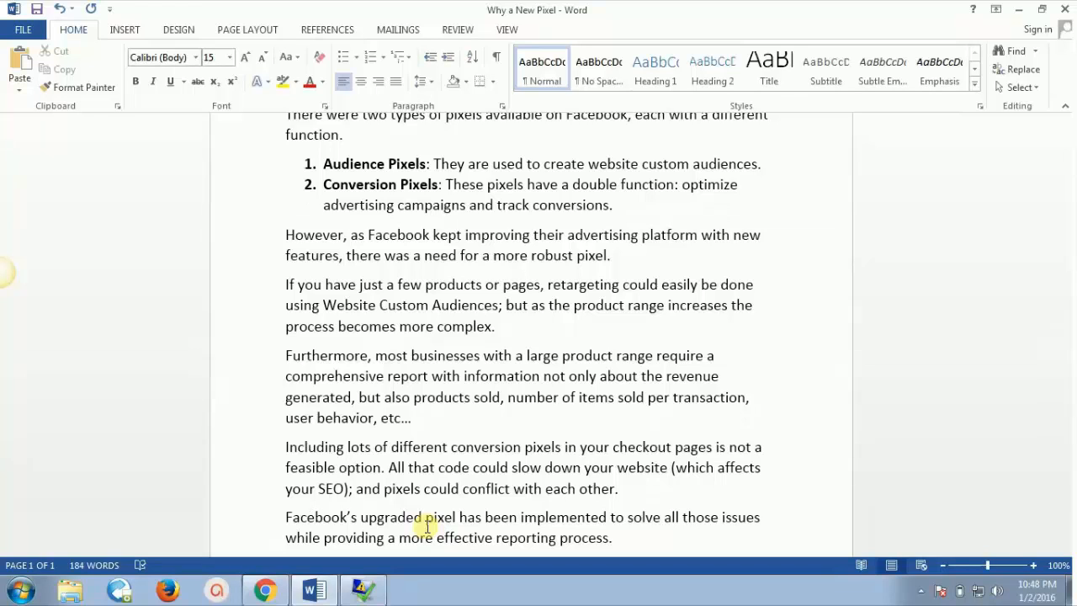
pyautogui.moveTo(357, 151)
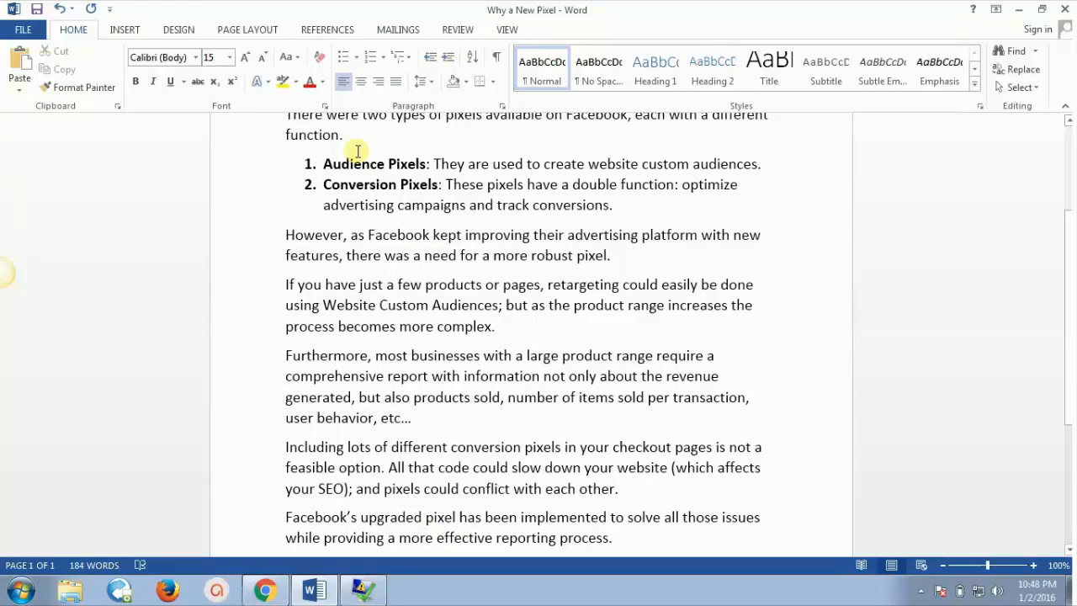
pyautogui.moveTo(360, 178)
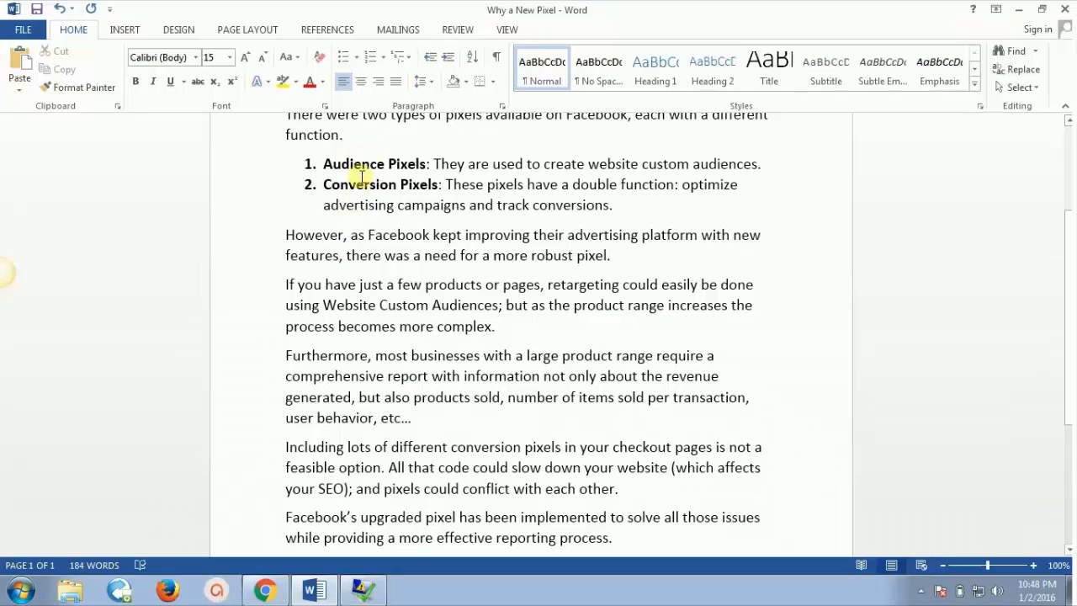